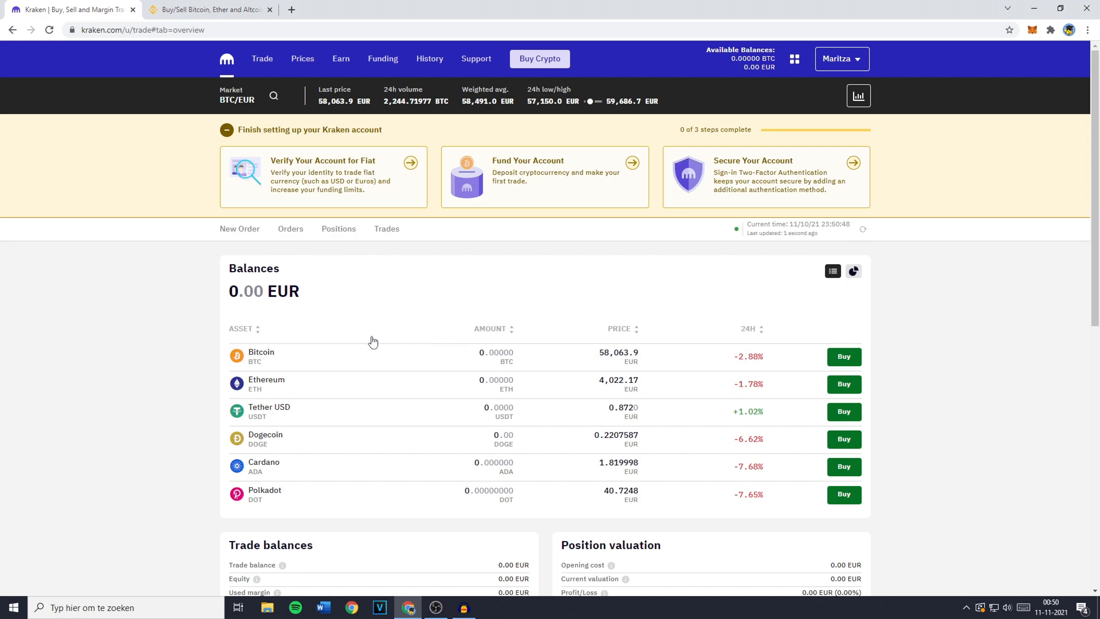
Check the Binance tab, then go to Kraken's Funding page with zero balances.
{"action": "left_click", "coordinate": [207, 9]}
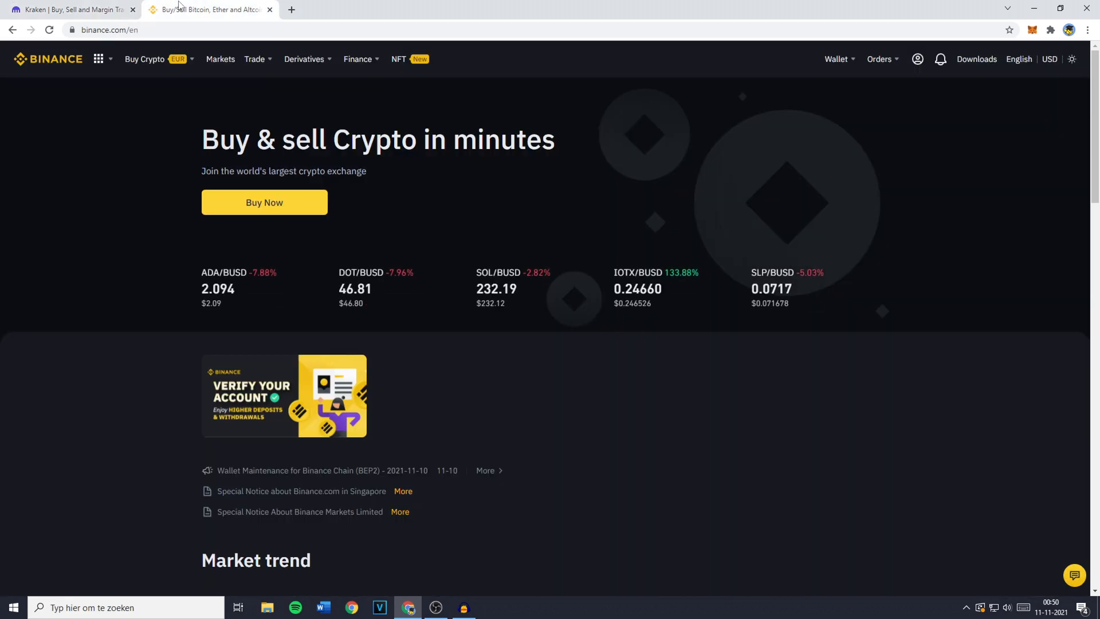
{"action": "left_click", "coordinate": [70, 9]}
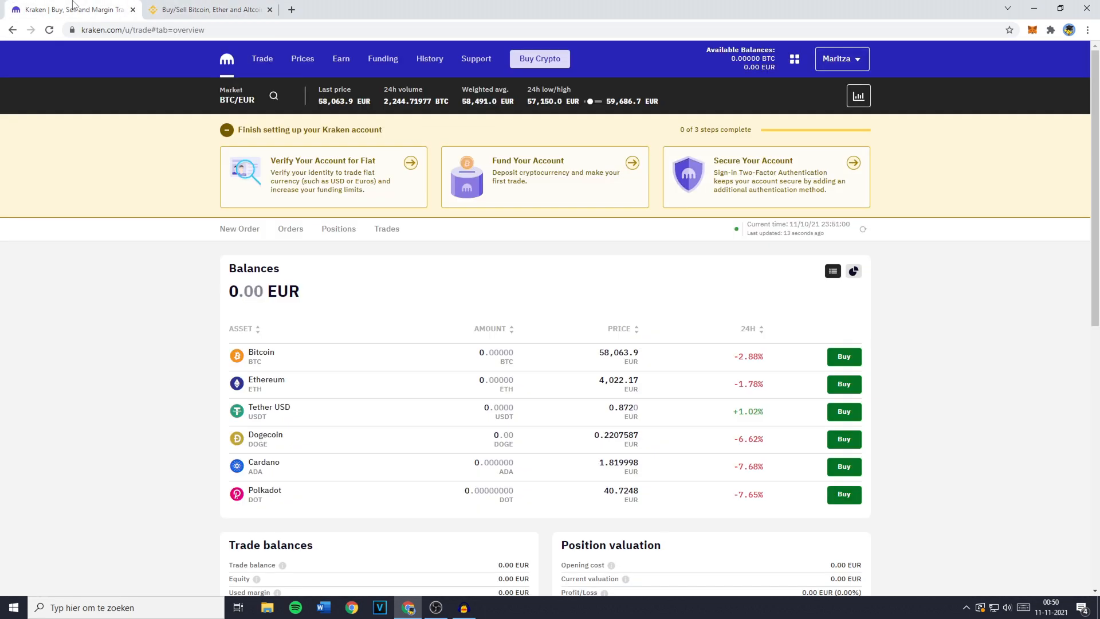
{"action": "left_click", "coordinate": [383, 58]}
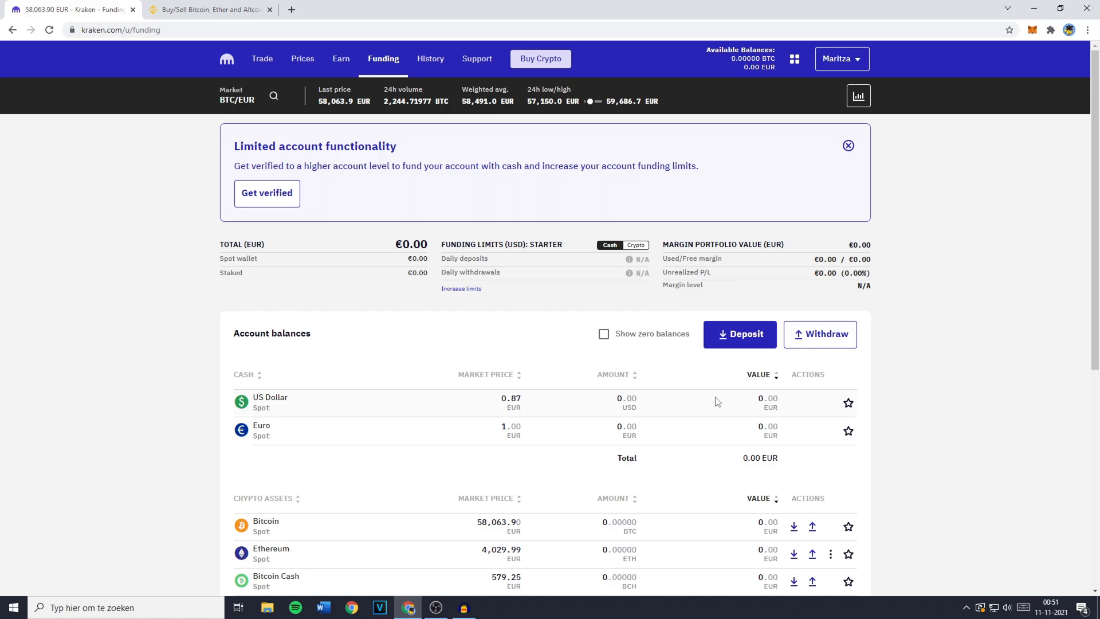
{"action": "left_click", "coordinate": [820, 334]}
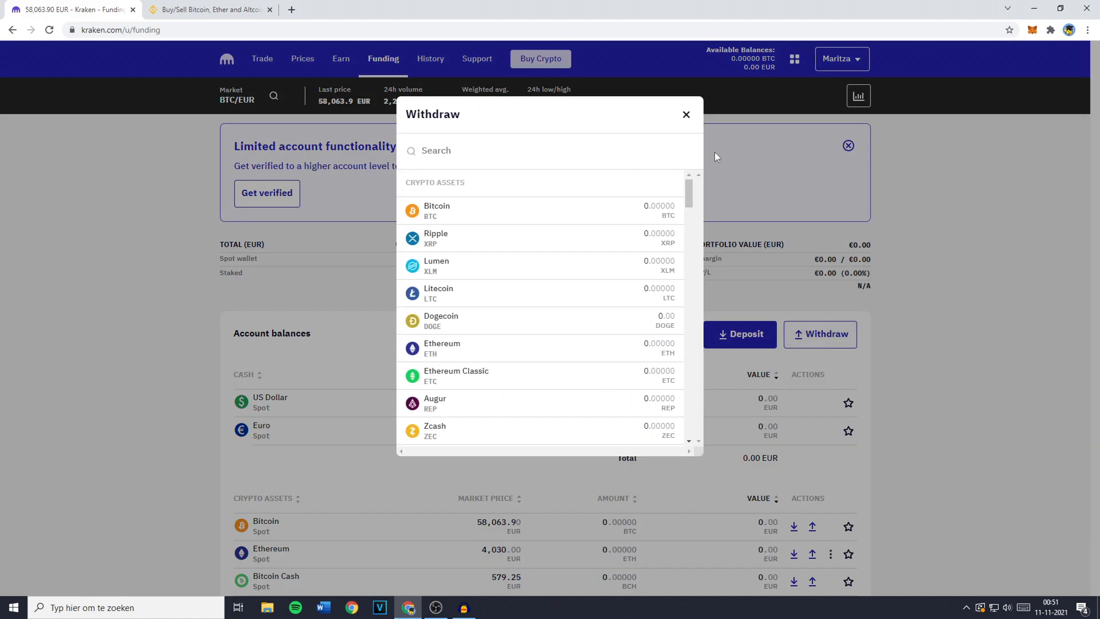
{"action": "left_click", "coordinate": [435, 150]}
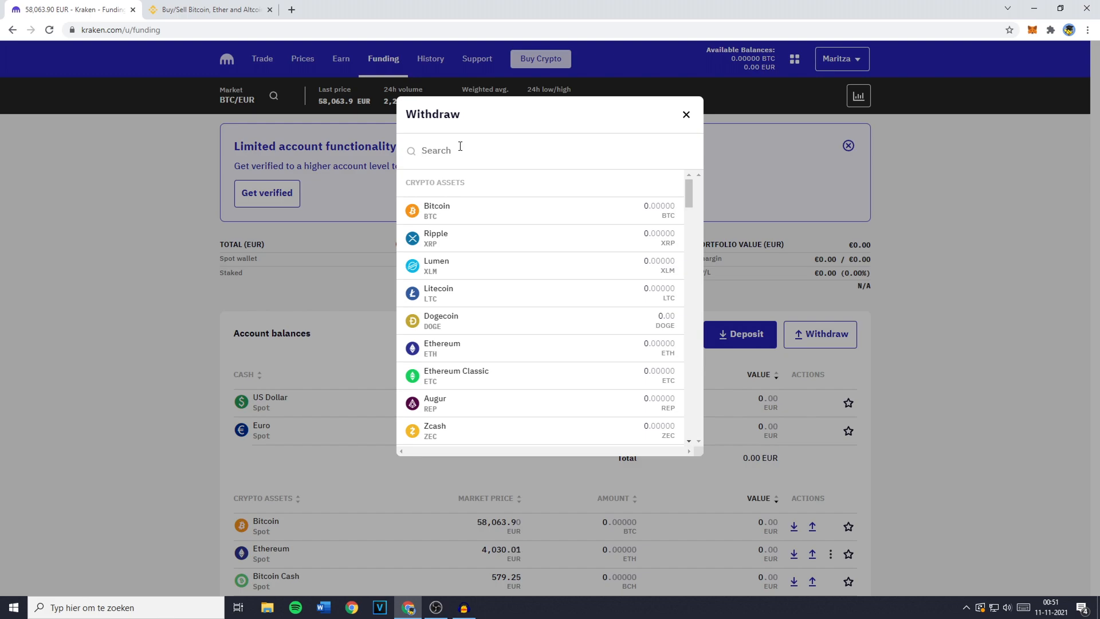
{"action": "left_click", "coordinate": [685, 115]}
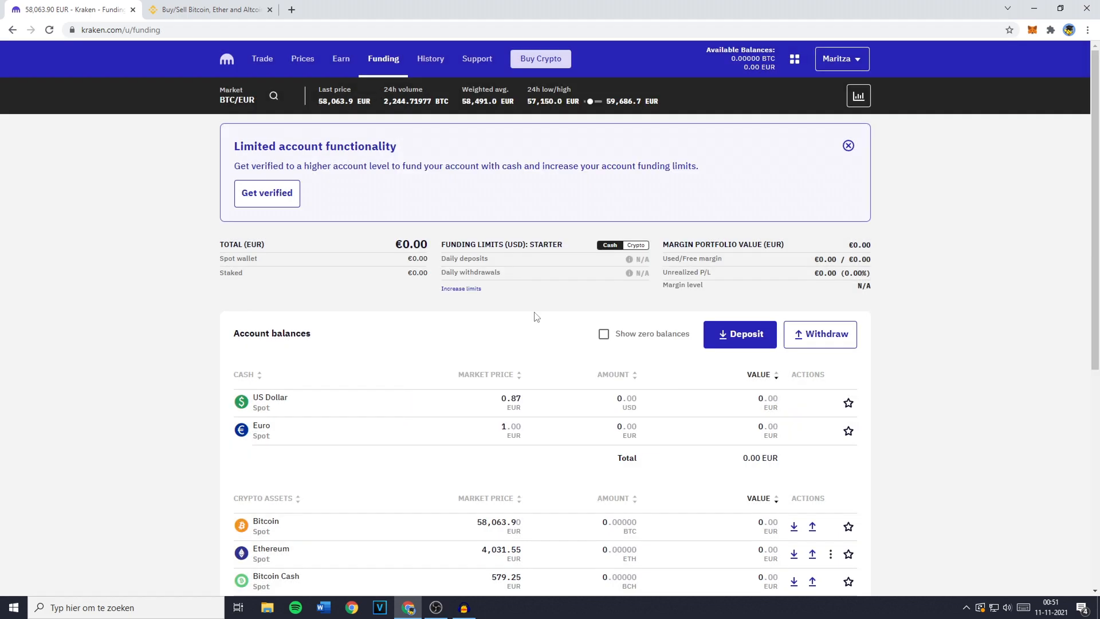
{"action": "scroll", "scroll_direction": "down", "scroll_amount": 3}
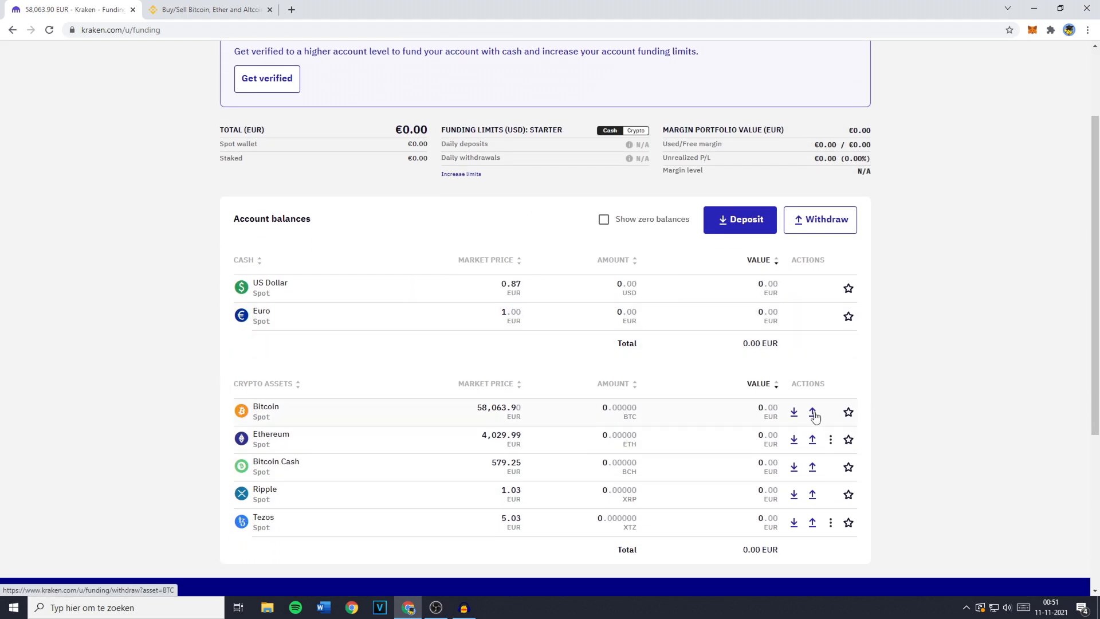
Open Bitcoin withdraw, view its deposit address, then start adding a withdrawal address.
{"action": "left_click", "coordinate": [812, 412]}
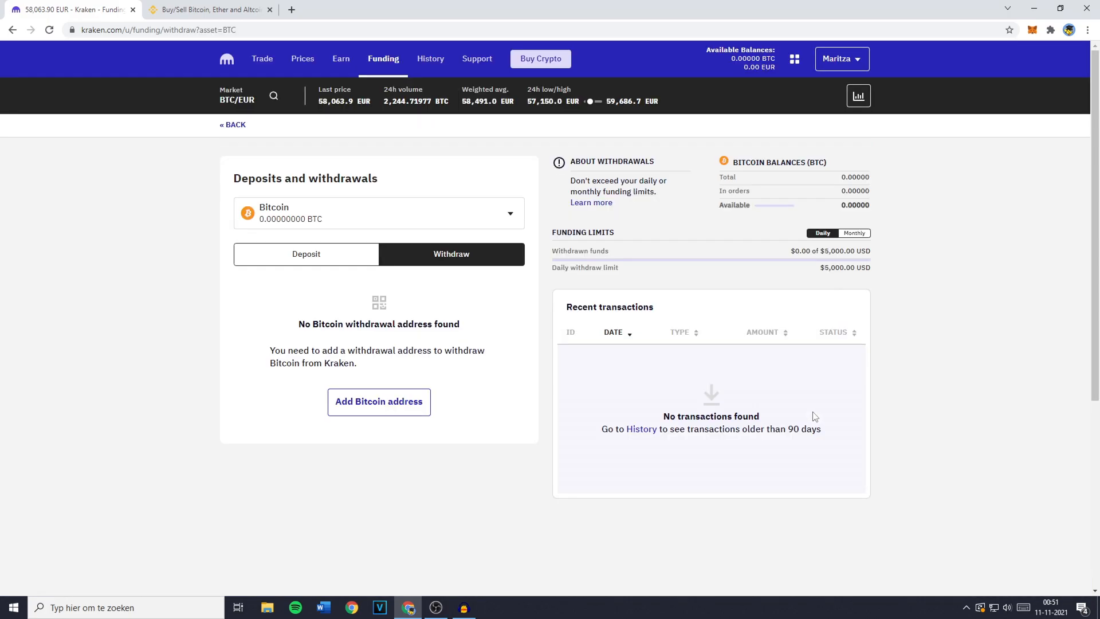
{"action": "mouse_move", "coordinate": [484, 363]}
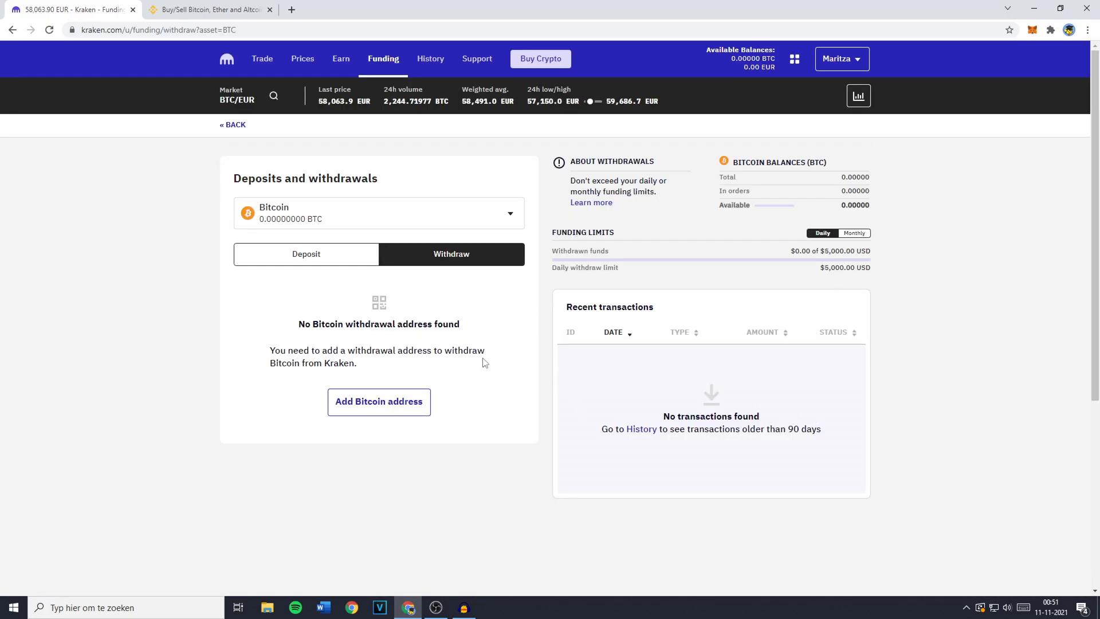
{"action": "mouse_move", "coordinate": [343, 259]}
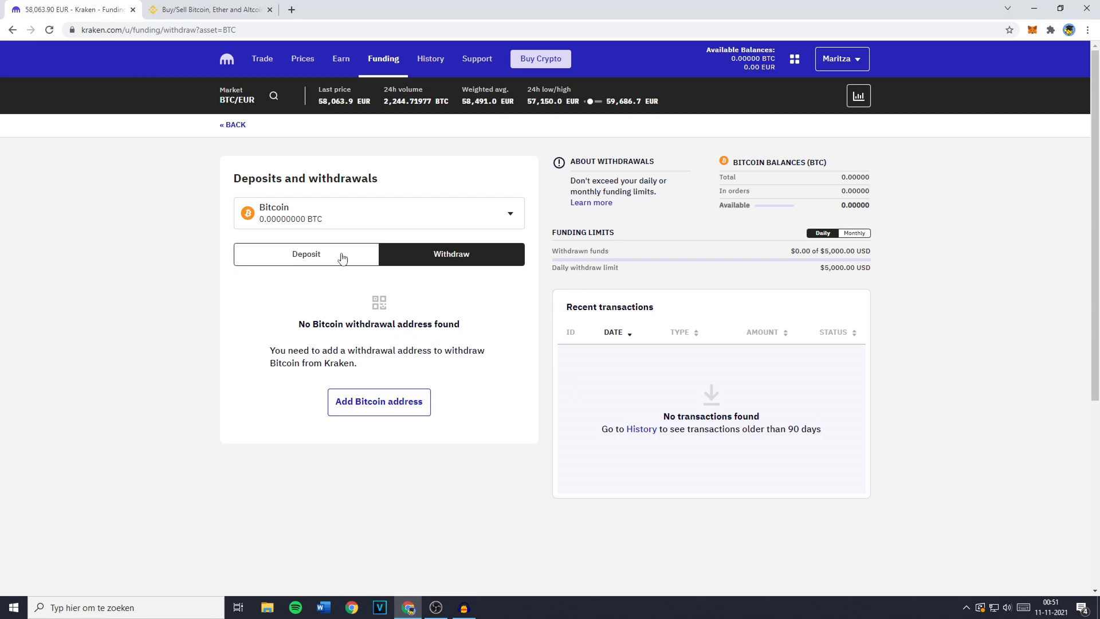
{"action": "mouse_move", "coordinate": [414, 256]}
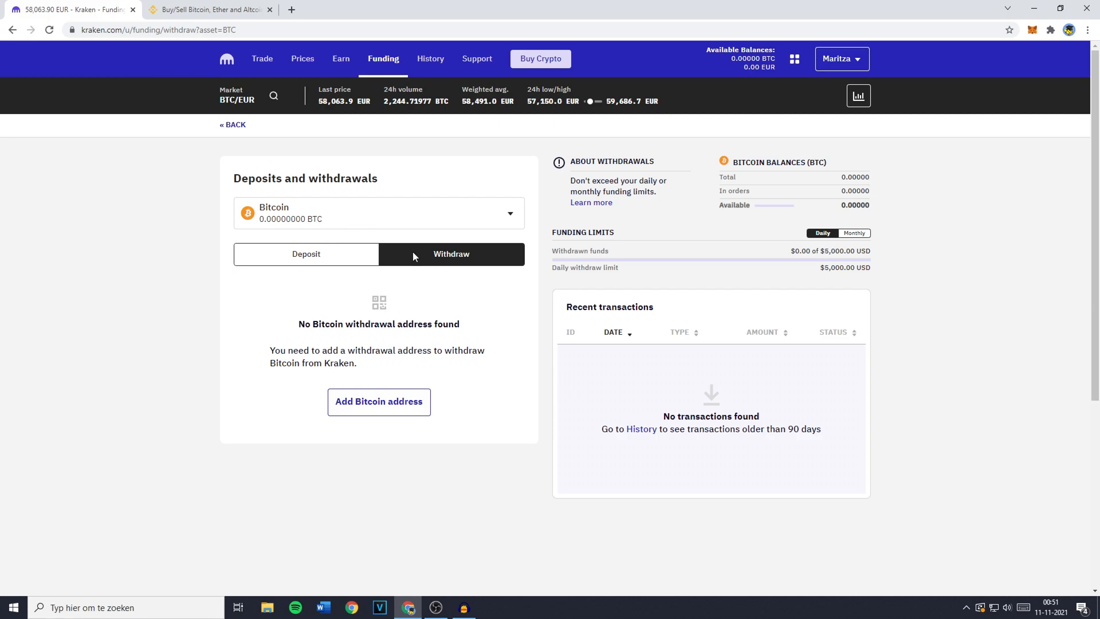
{"action": "left_click", "coordinate": [306, 253]}
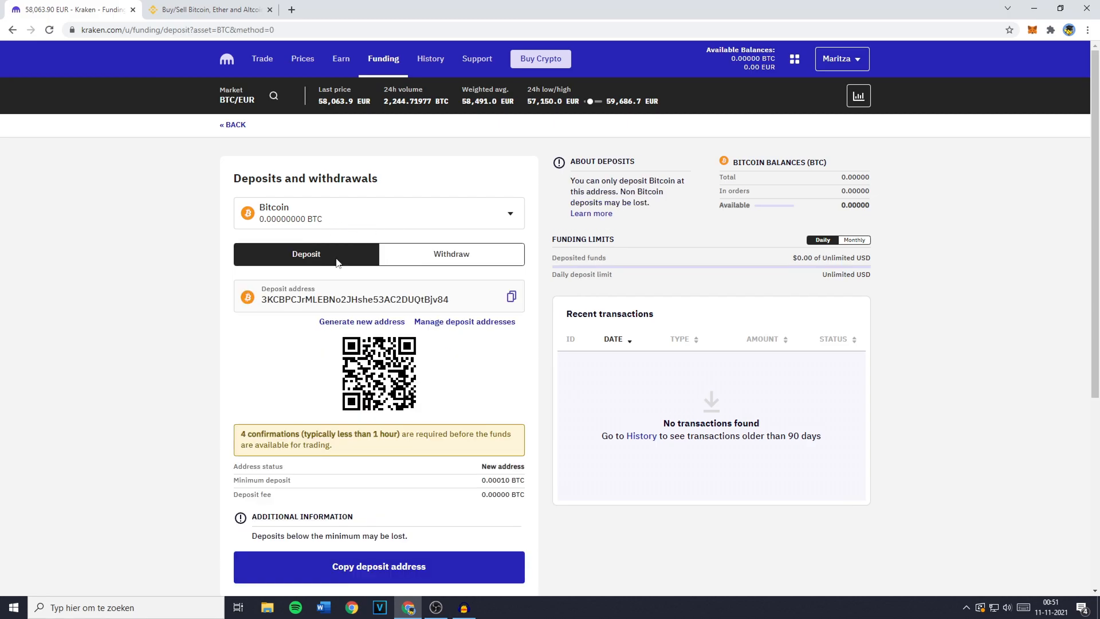
{"action": "left_click", "coordinate": [450, 254]}
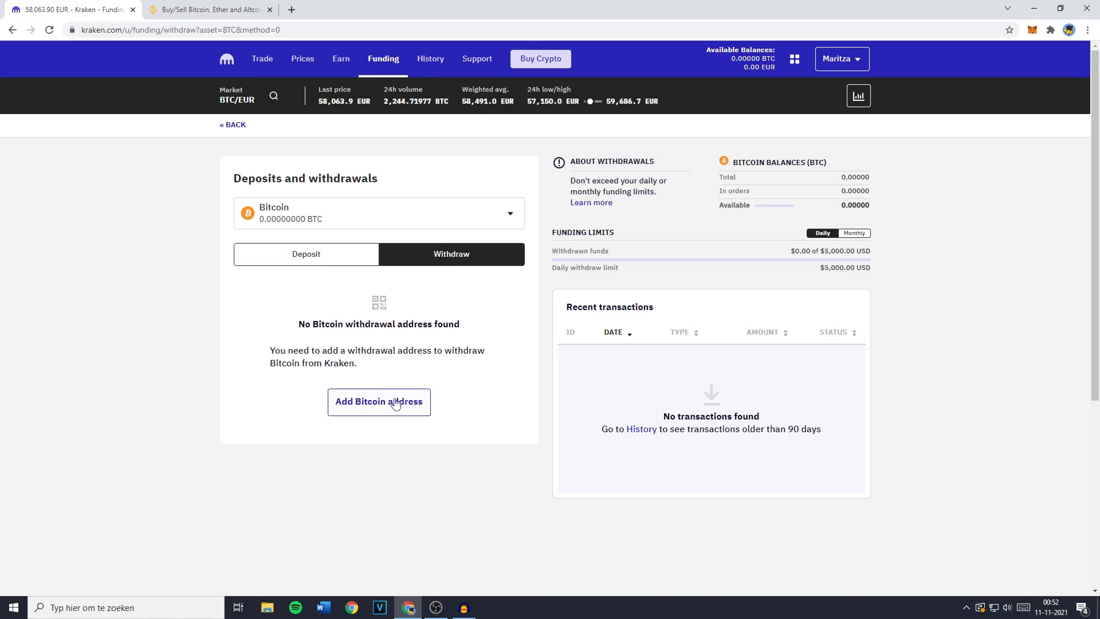
{"action": "left_click", "coordinate": [378, 401]}
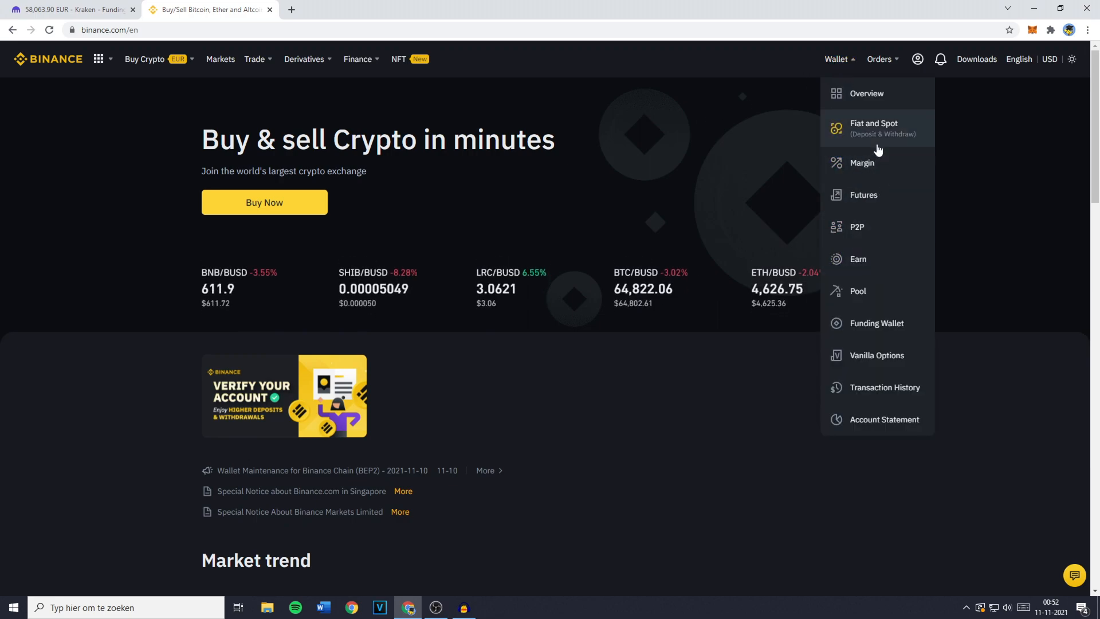
{"action": "mouse_move", "coordinate": [876, 134]}
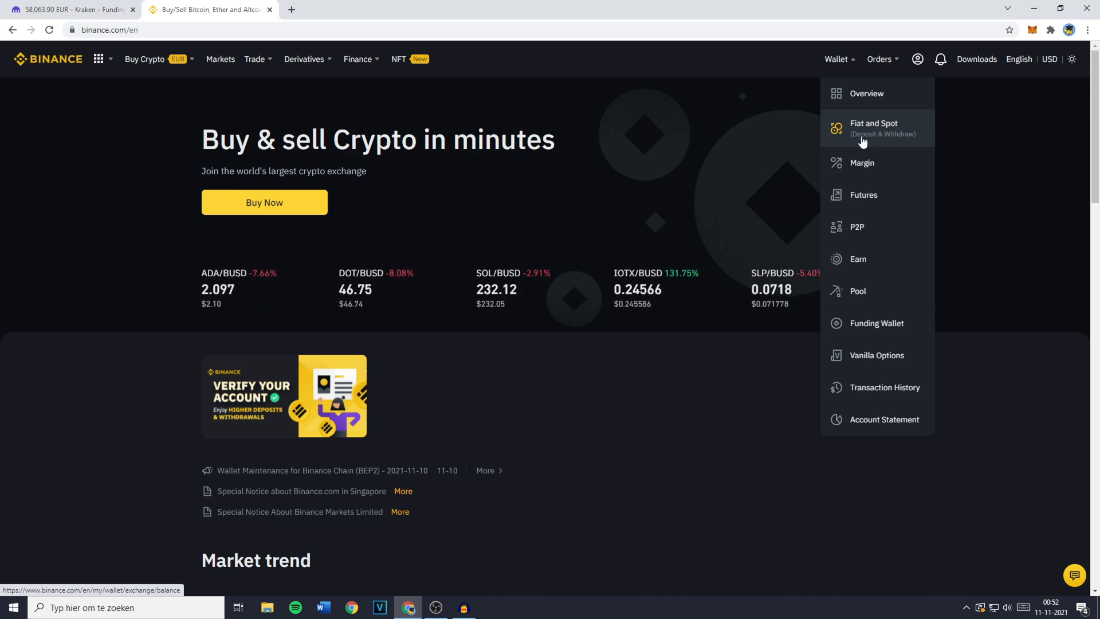
Open Binance's Fiat and Spot wallet, showing about 0.114 BTC.
{"action": "left_click", "coordinate": [873, 129]}
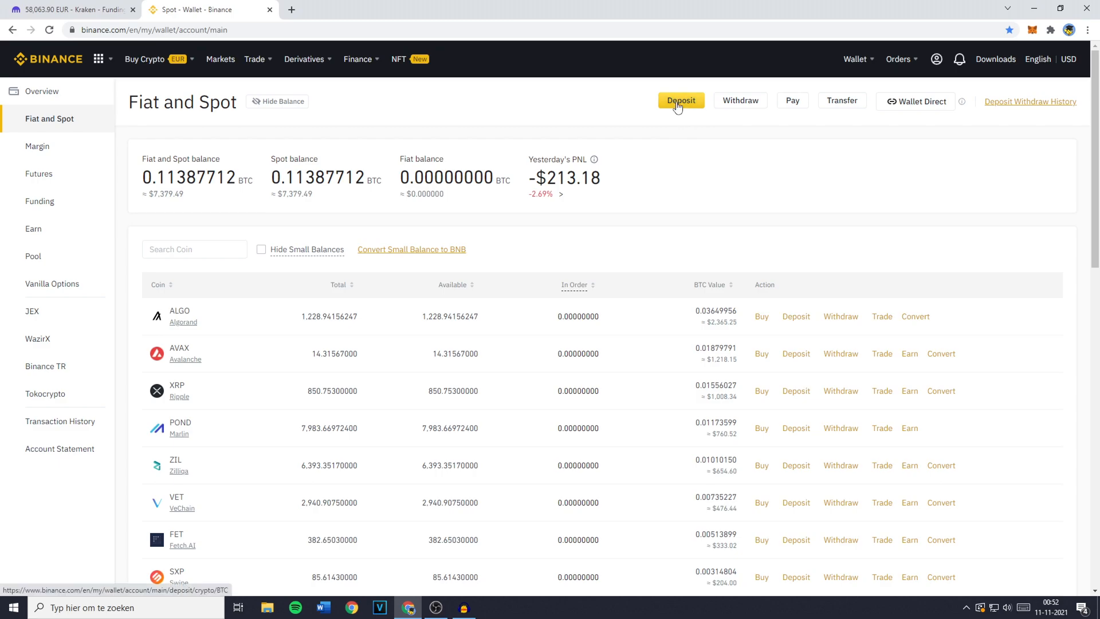
Start a Binance crypto deposit with coin BTC on the Bitcoin network.
{"action": "left_click", "coordinate": [679, 100]}
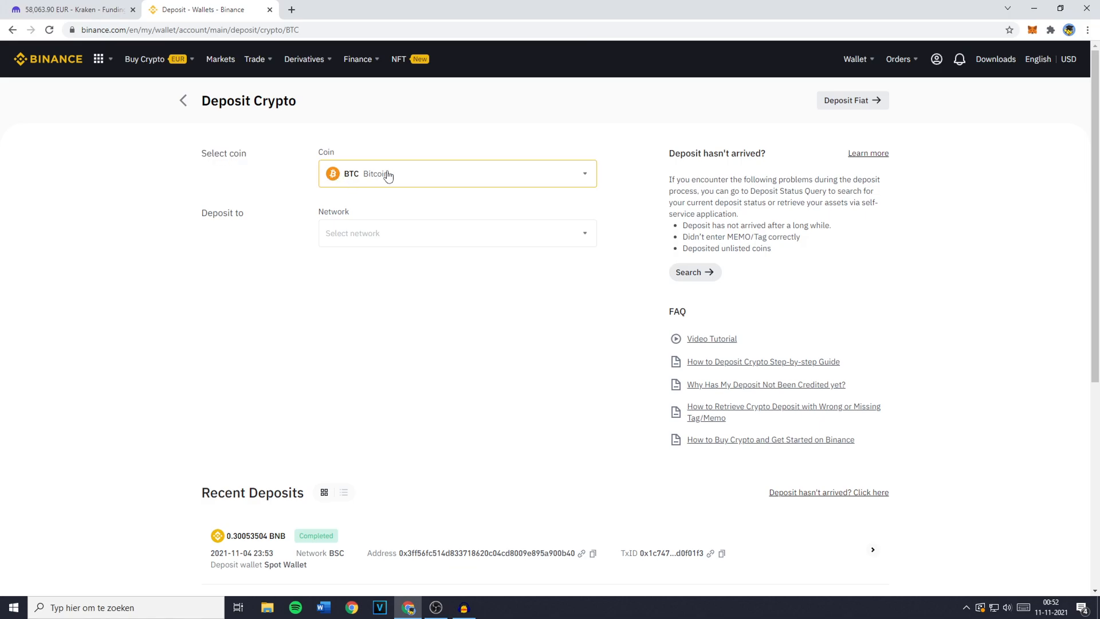
{"action": "left_click", "coordinate": [70, 9]}
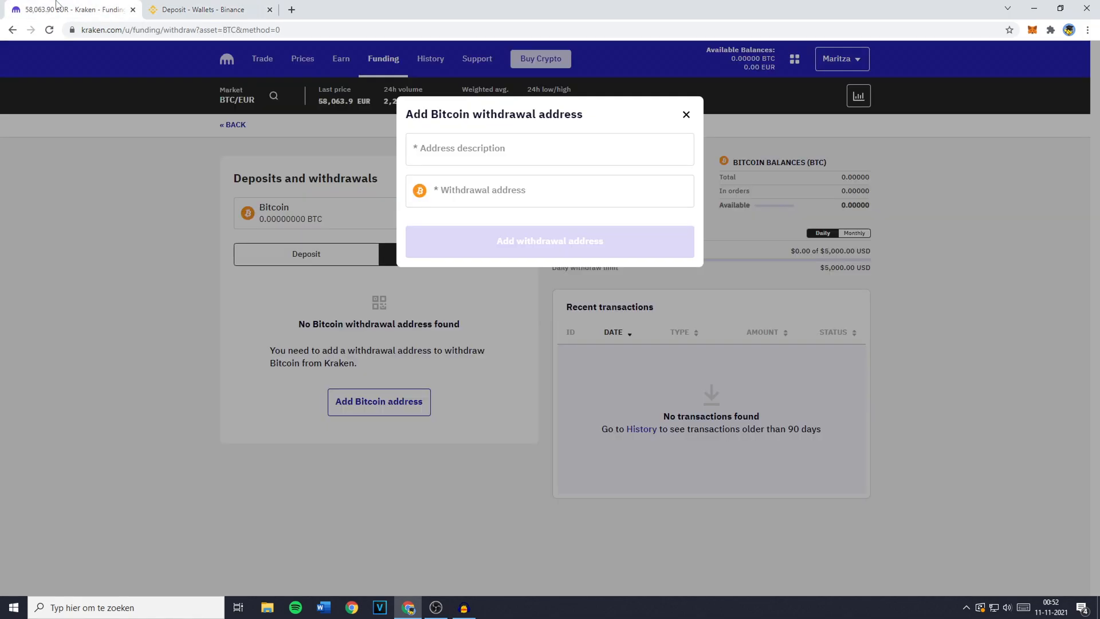
{"action": "left_click", "coordinate": [204, 9]}
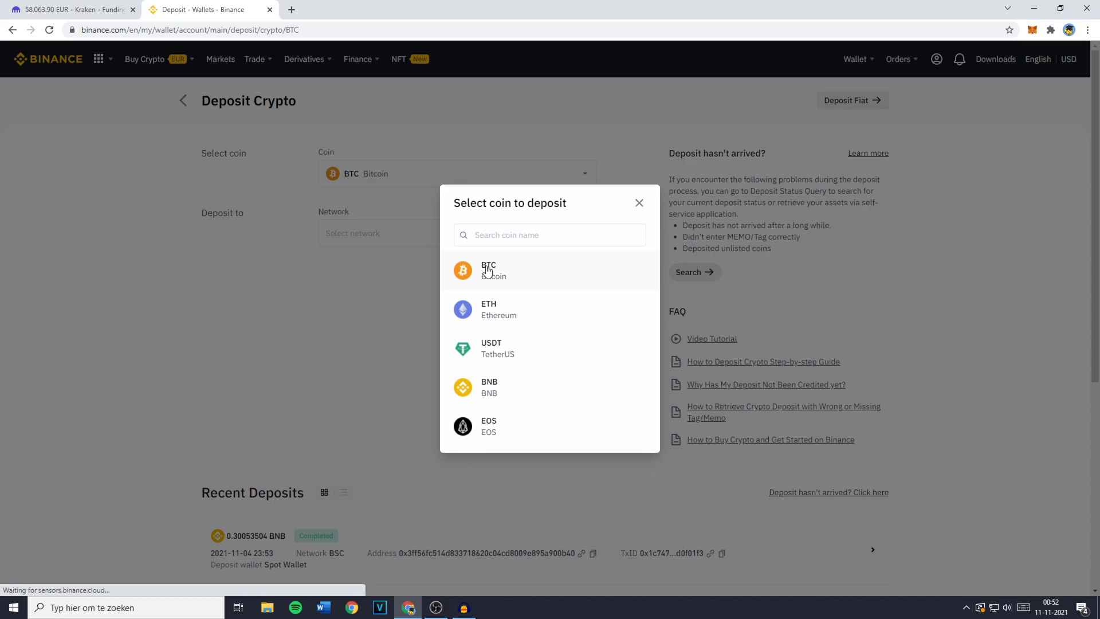
{"action": "left_click", "coordinate": [487, 270]}
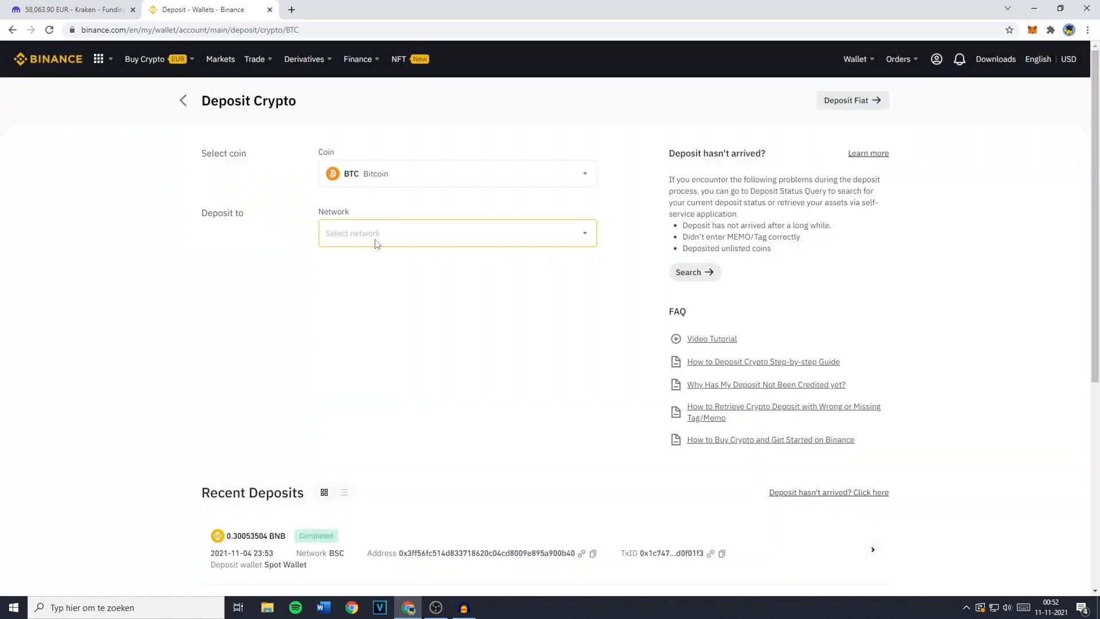
{"action": "left_click", "coordinate": [456, 233]}
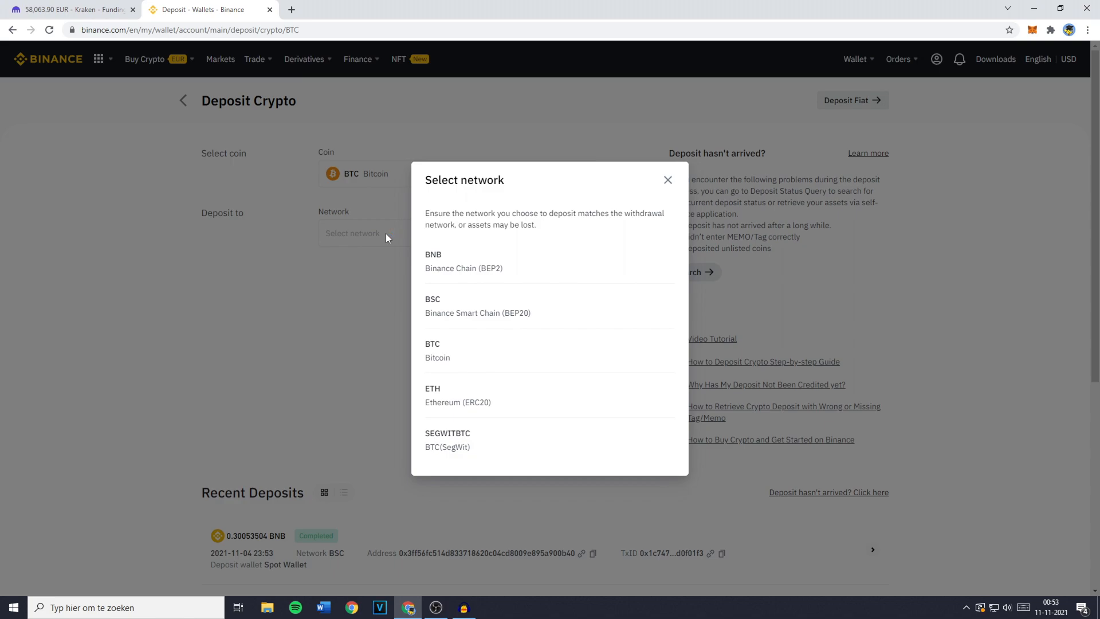
{"action": "mouse_move", "coordinate": [508, 356]}
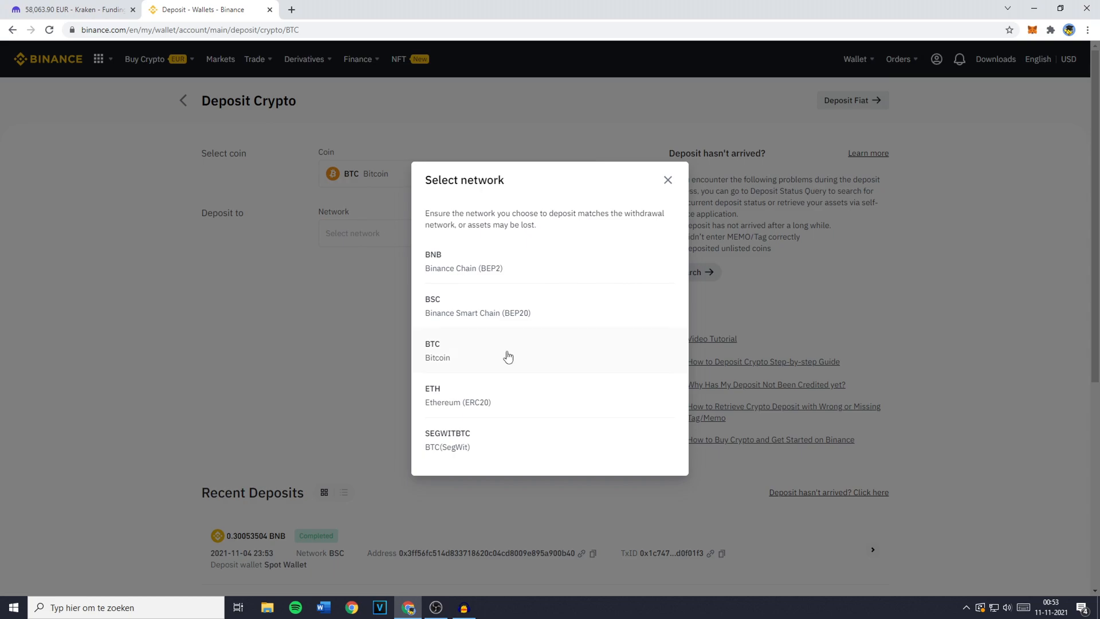
{"action": "mouse_move", "coordinate": [489, 357]}
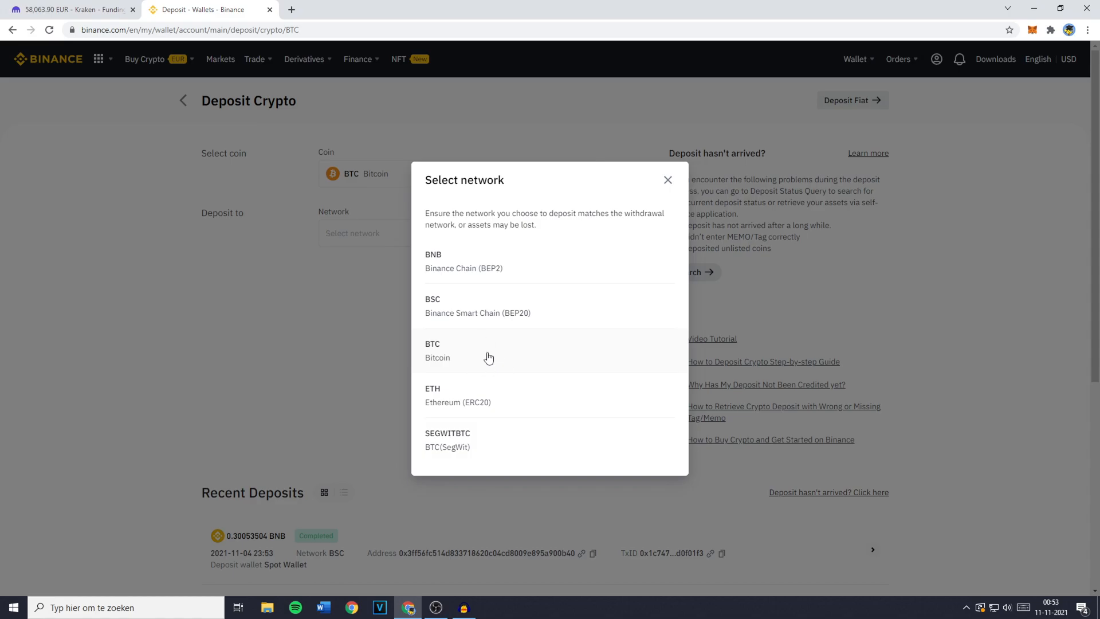
{"action": "left_click", "coordinate": [437, 350]}
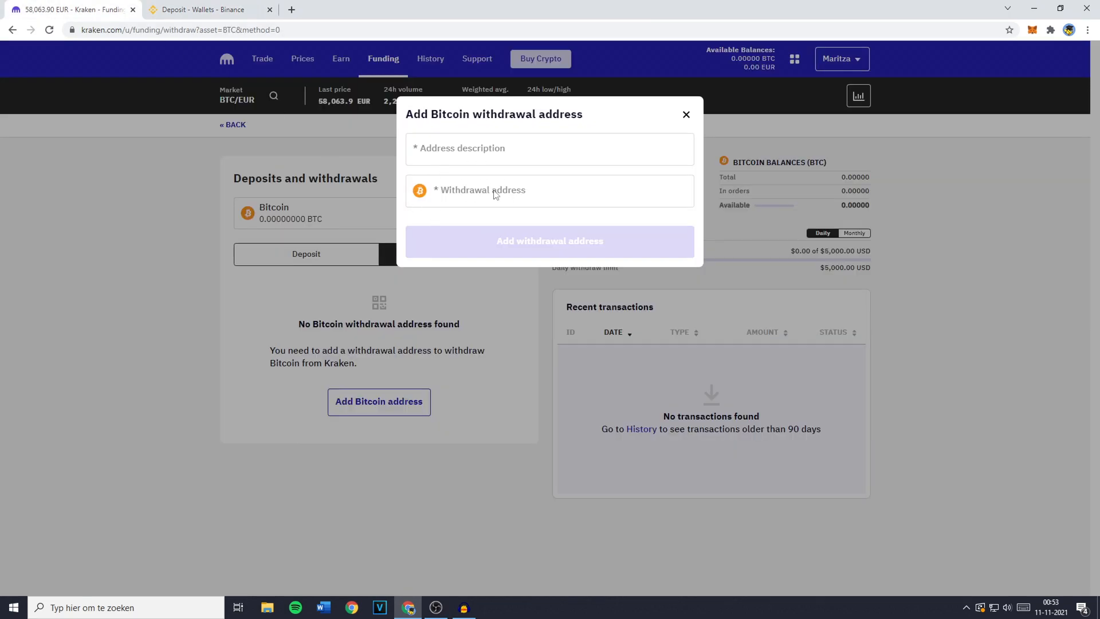
{"action": "type", "text": "19ocjKzY7o15a2zyQRksXdJog5B76mn7rp"}
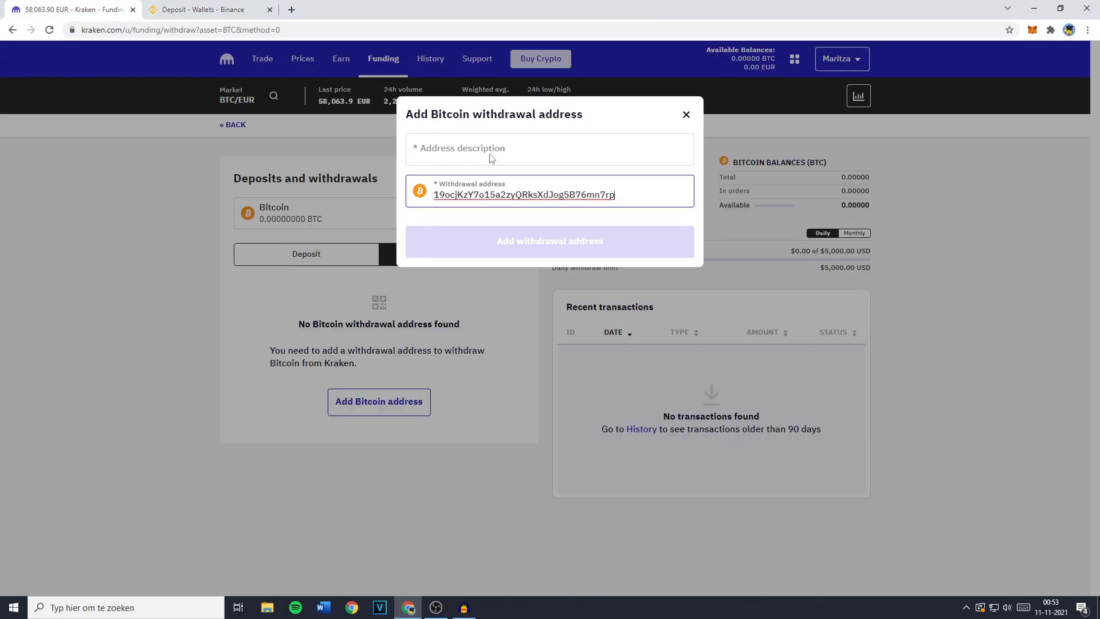
{"action": "left_click", "coordinate": [550, 148]}
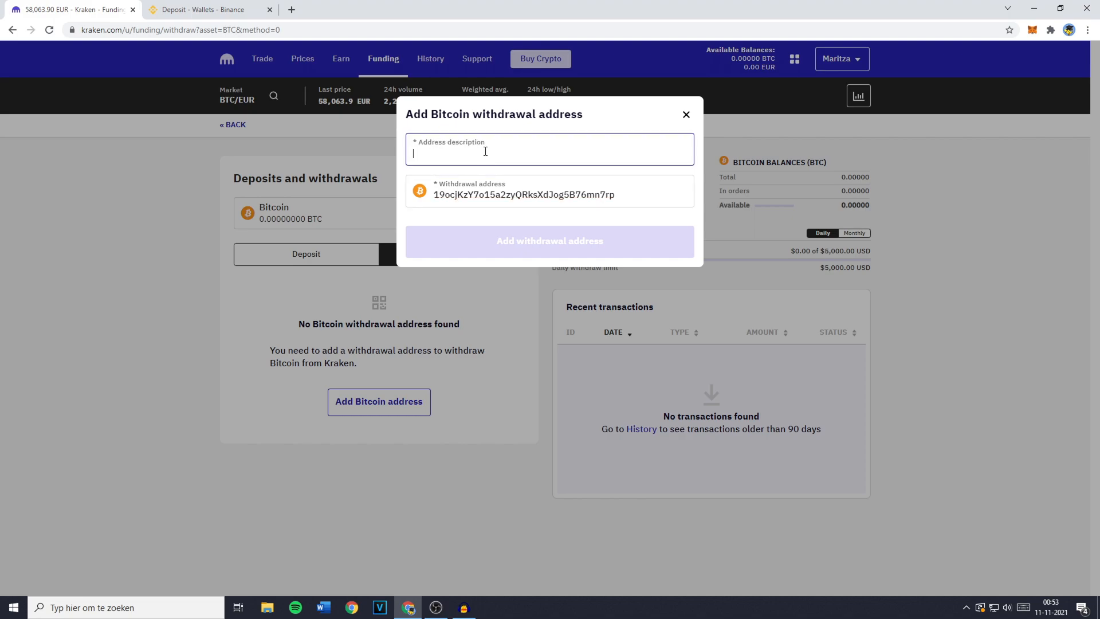
{"action": "type", "text": "B"}
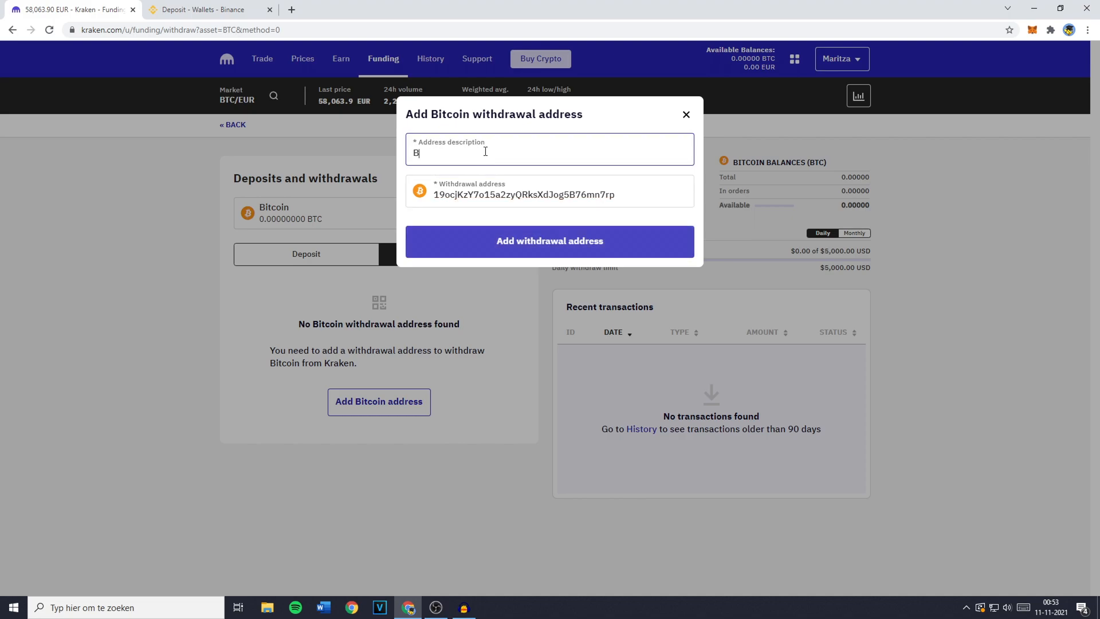
{"action": "type", "text": "inance BTC"}
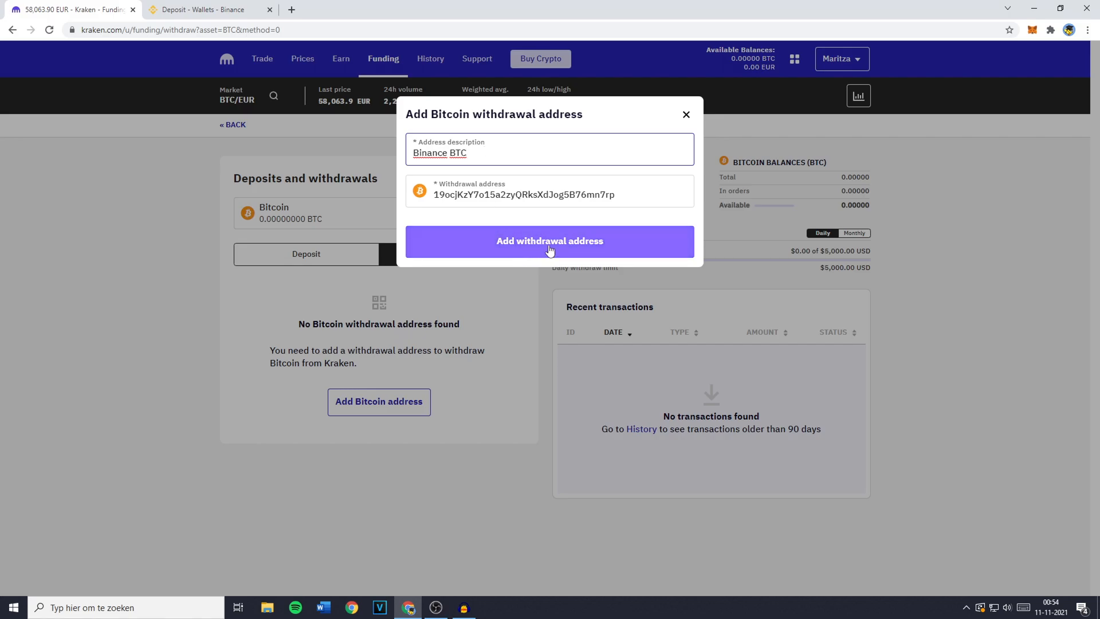
{"action": "left_click", "coordinate": [549, 241]}
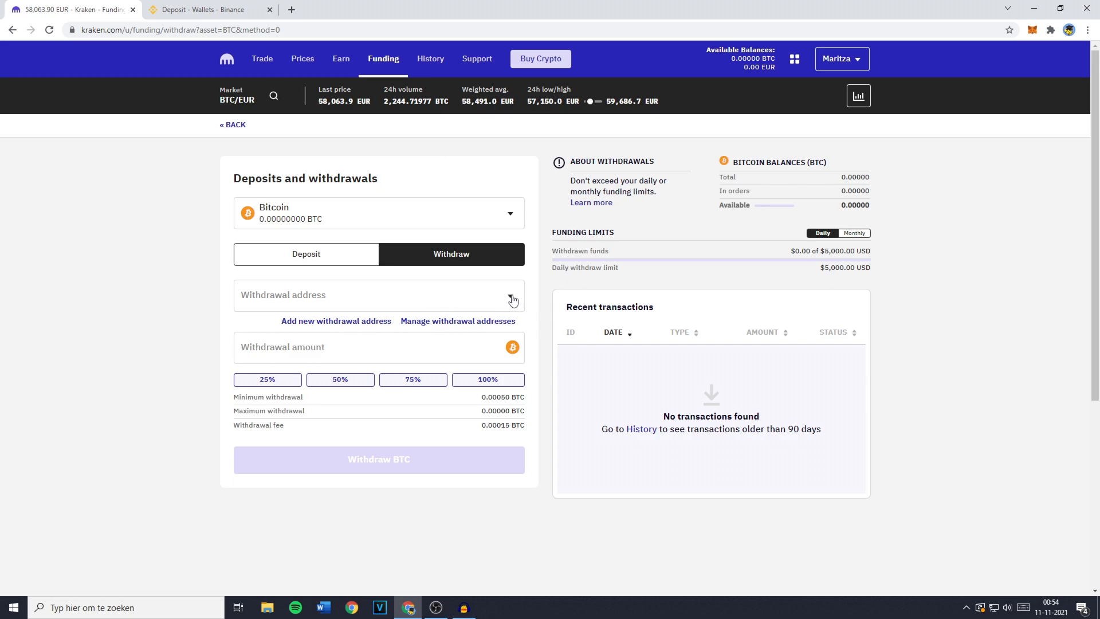
Select the Binance BTC withdrawal address and enter a 0.005 BTC amount.
{"action": "left_click", "coordinate": [379, 294]}
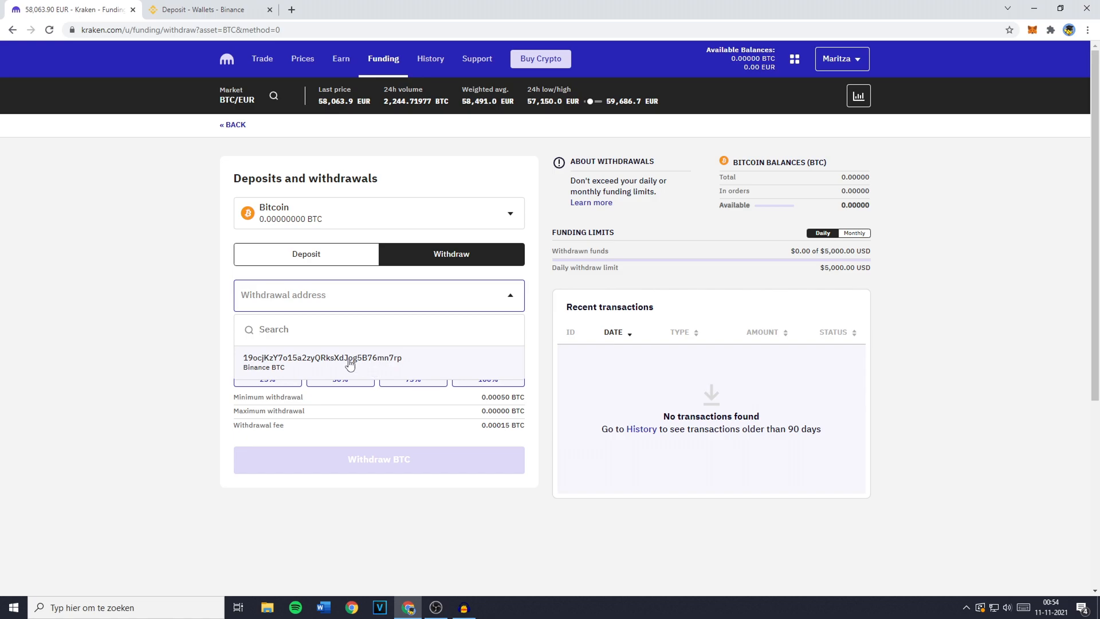
{"action": "left_click", "coordinate": [322, 362]}
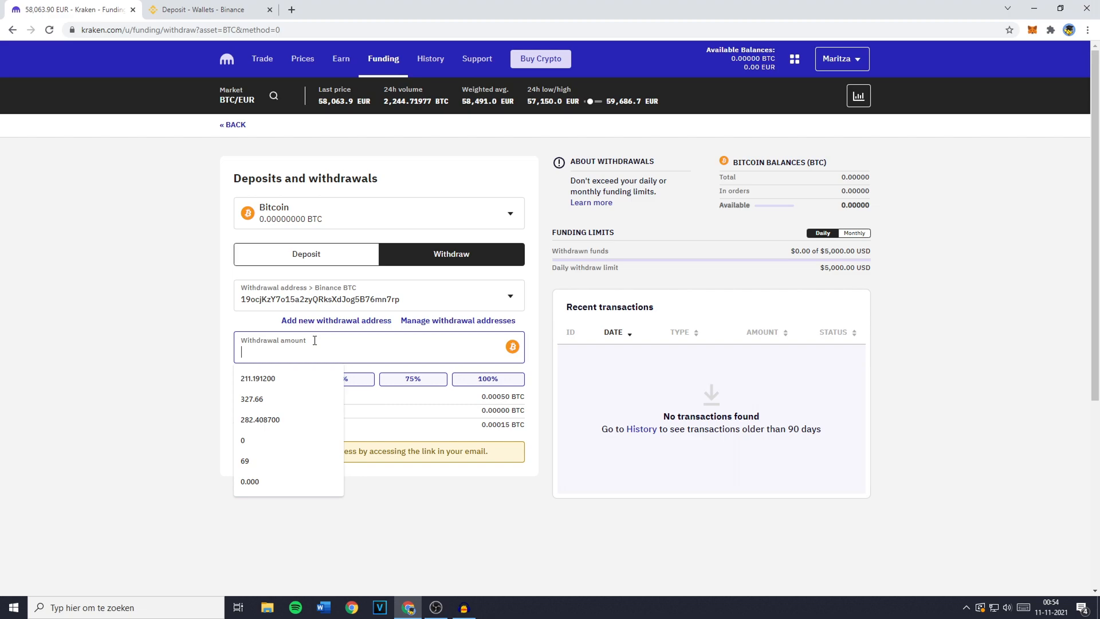
{"action": "type", "text": "0.005"}
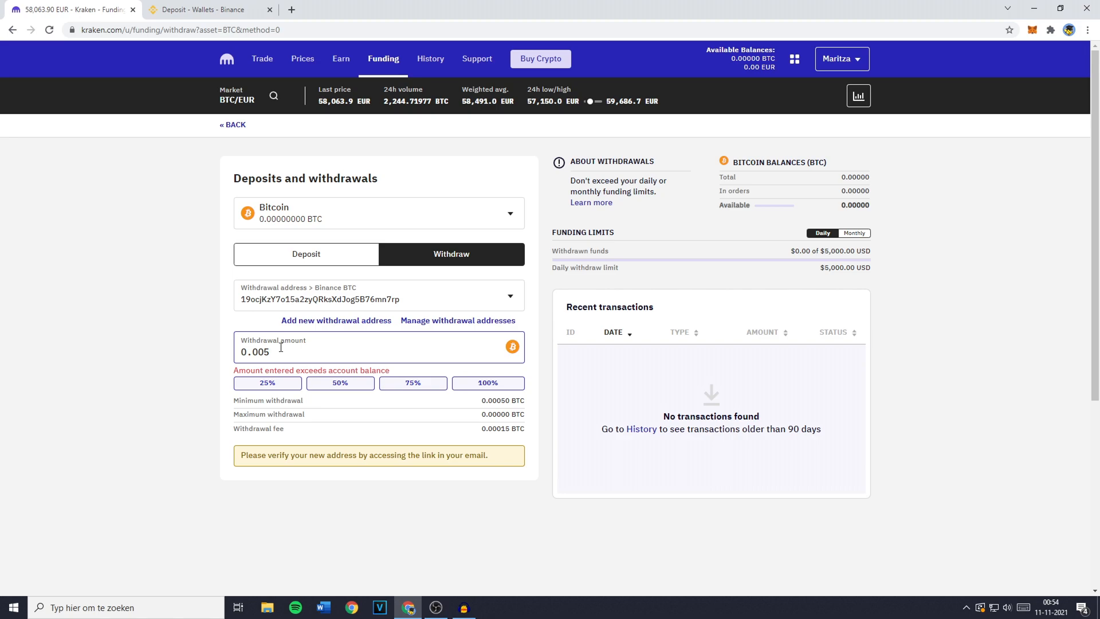
{"action": "left_click", "coordinate": [269, 351]}
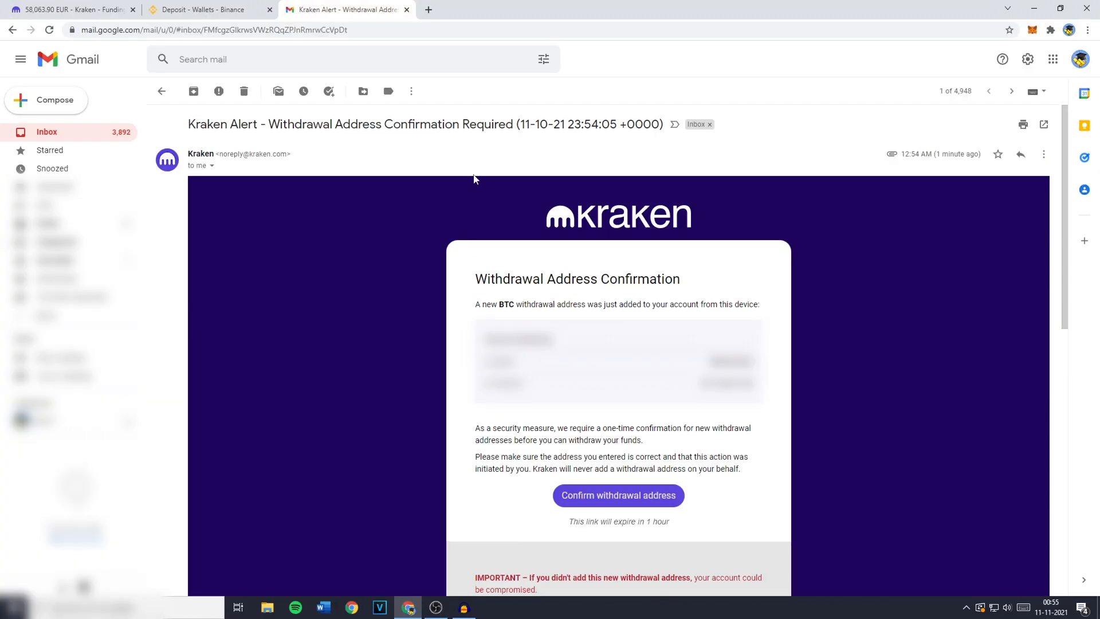
{"action": "scroll", "scroll_direction": "down", "scroll_amount": 3}
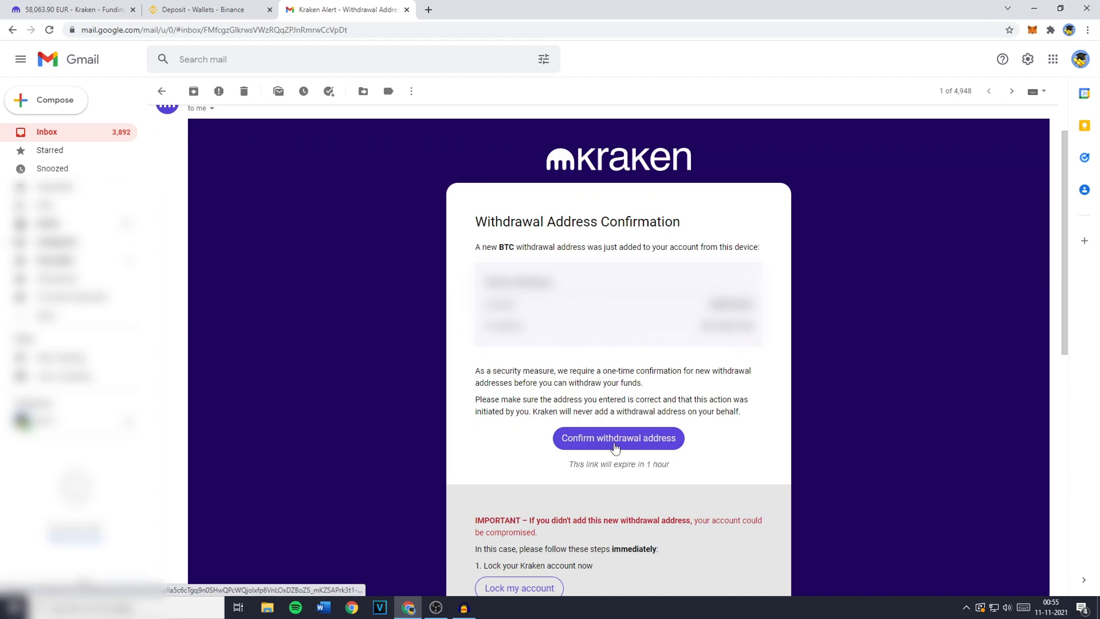
{"action": "left_click", "coordinate": [618, 438]}
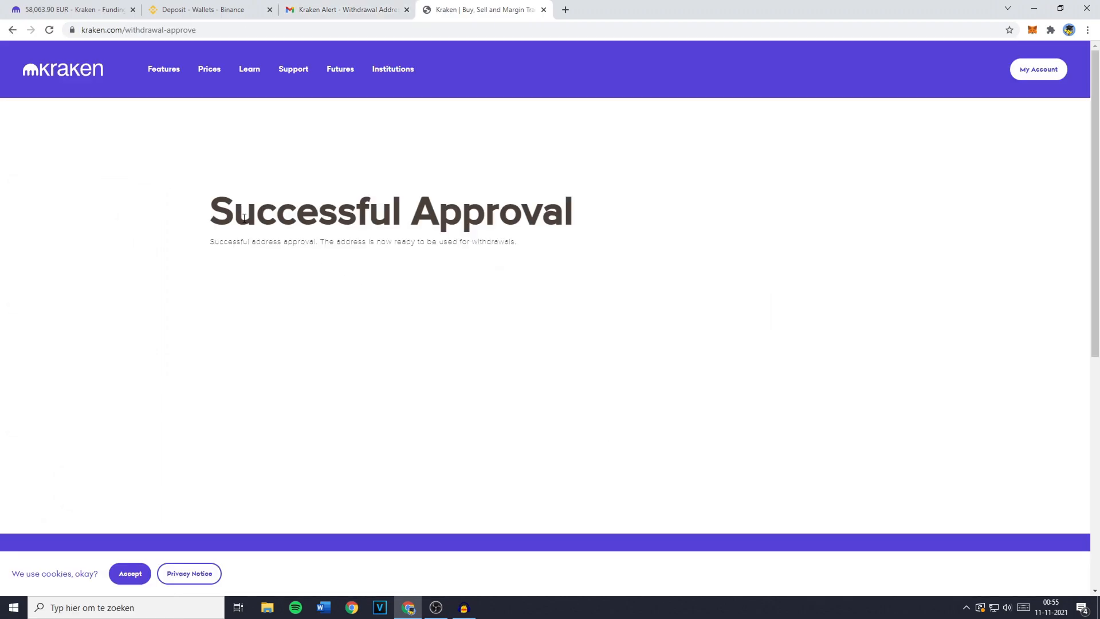
{"action": "left_click", "coordinate": [203, 9]}
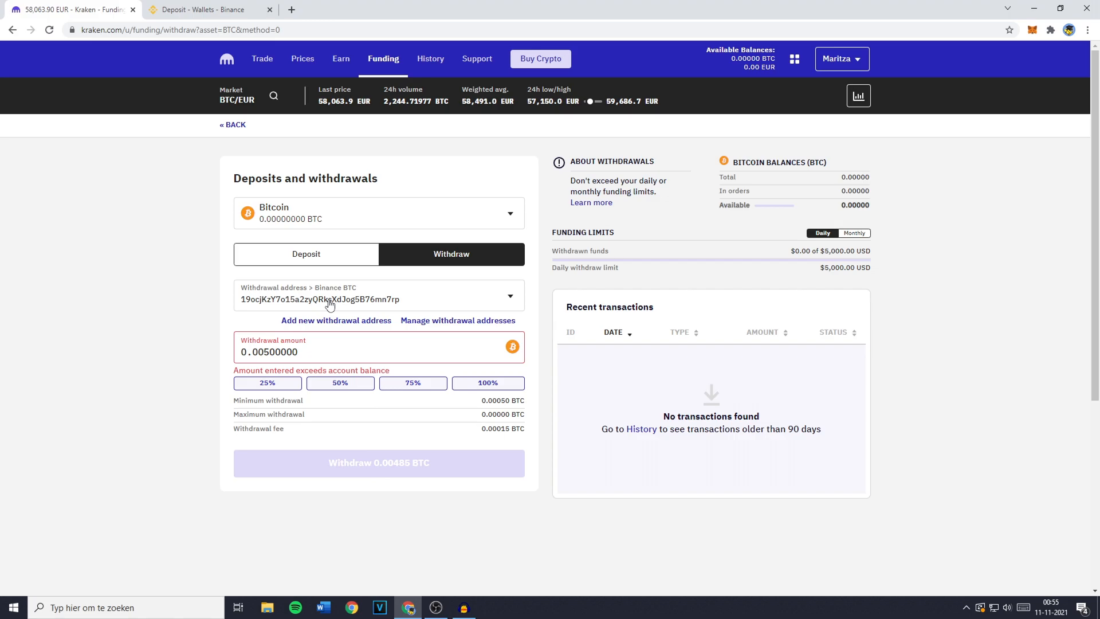
{"action": "mouse_move", "coordinate": [372, 479]}
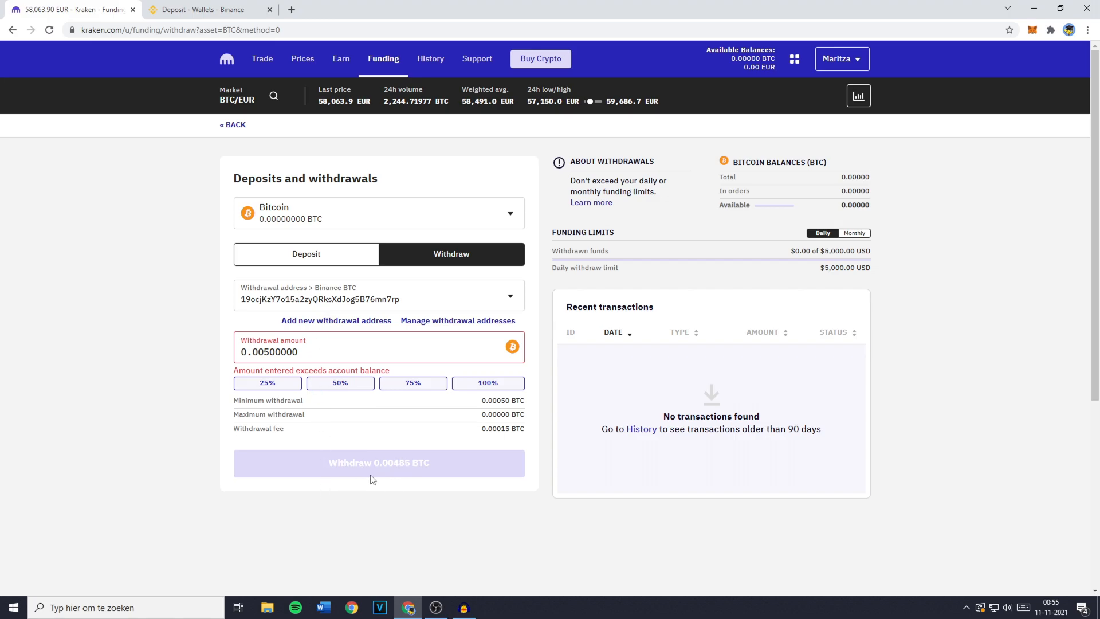